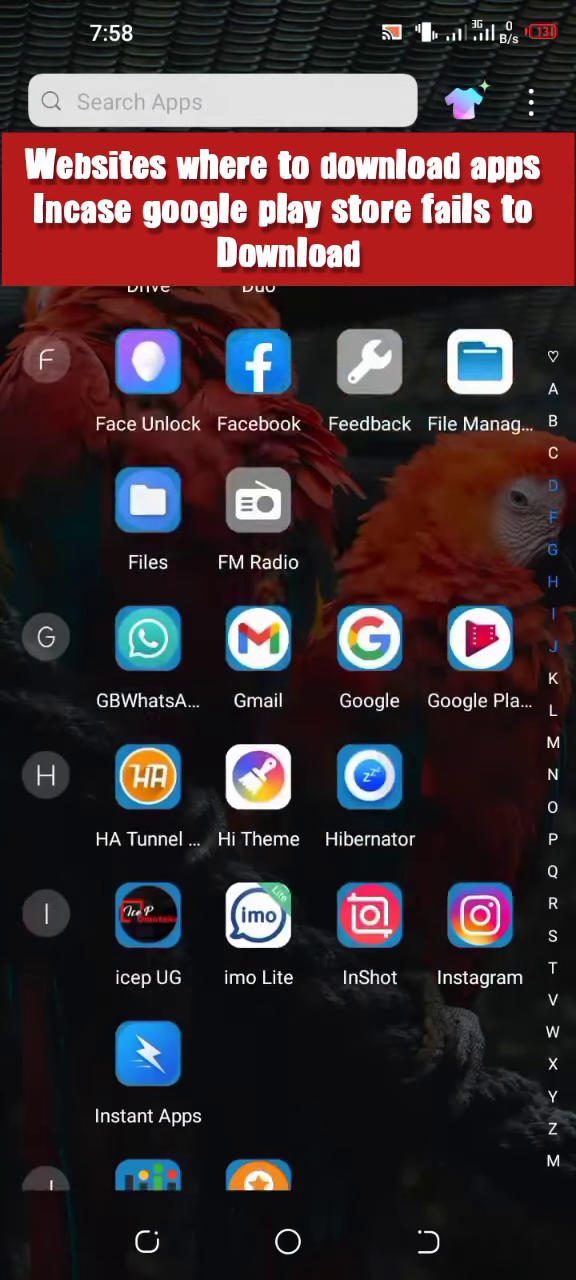
- Scroll the app drawer down to the P apps and launch Google Play Store
{"action": "scroll", "scroll_direction": "down", "scroll_amount": 3}
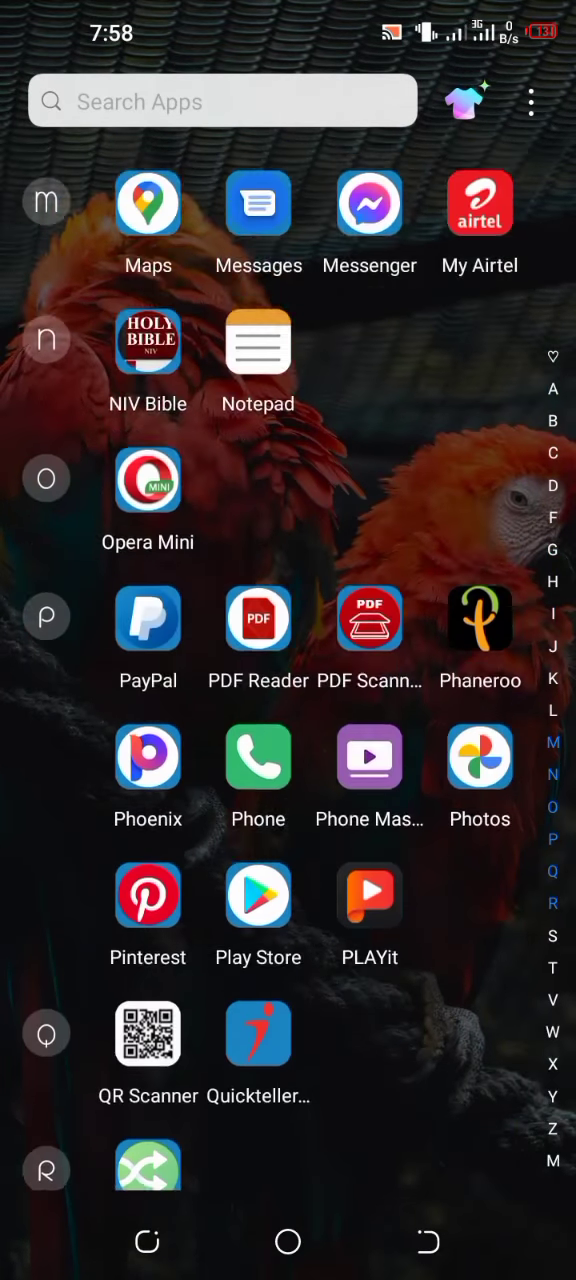
{"action": "scroll", "scroll_direction": "down", "scroll_amount": 3}
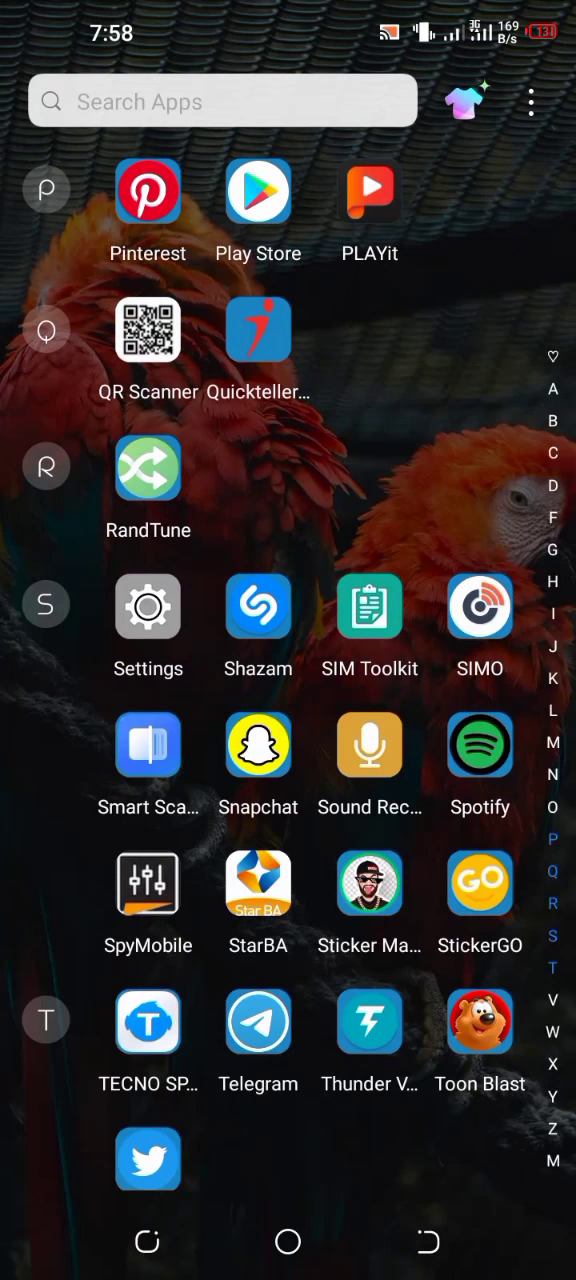
{"action": "scroll", "scroll_direction": "down", "scroll_amount": 3}
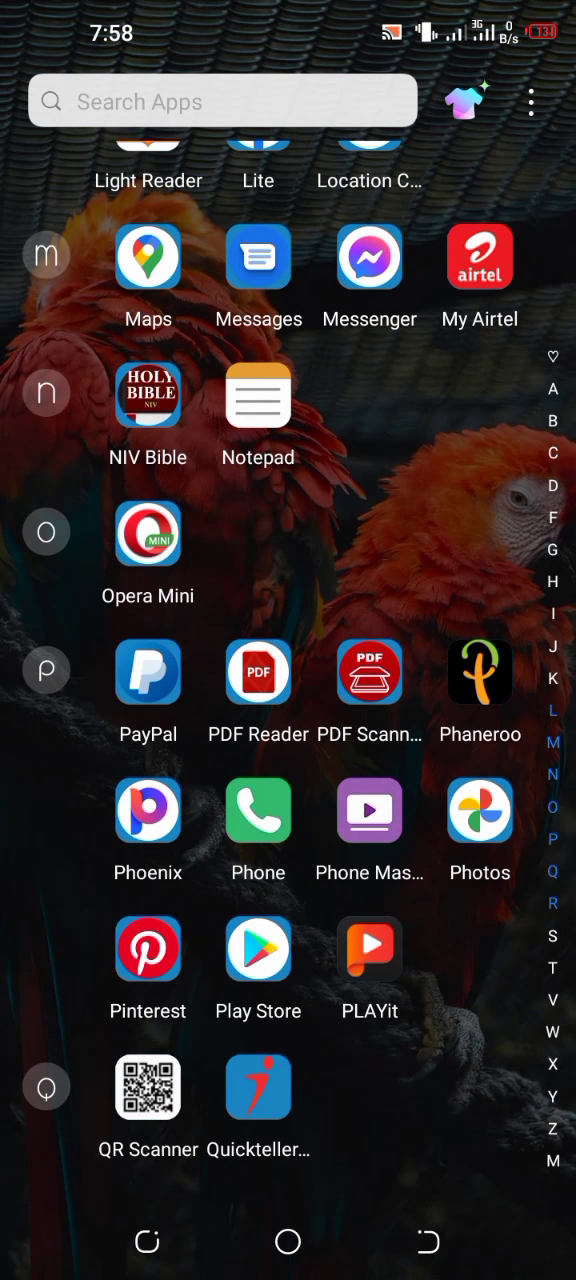
{"action": "left_click", "coordinate": [258, 949]}
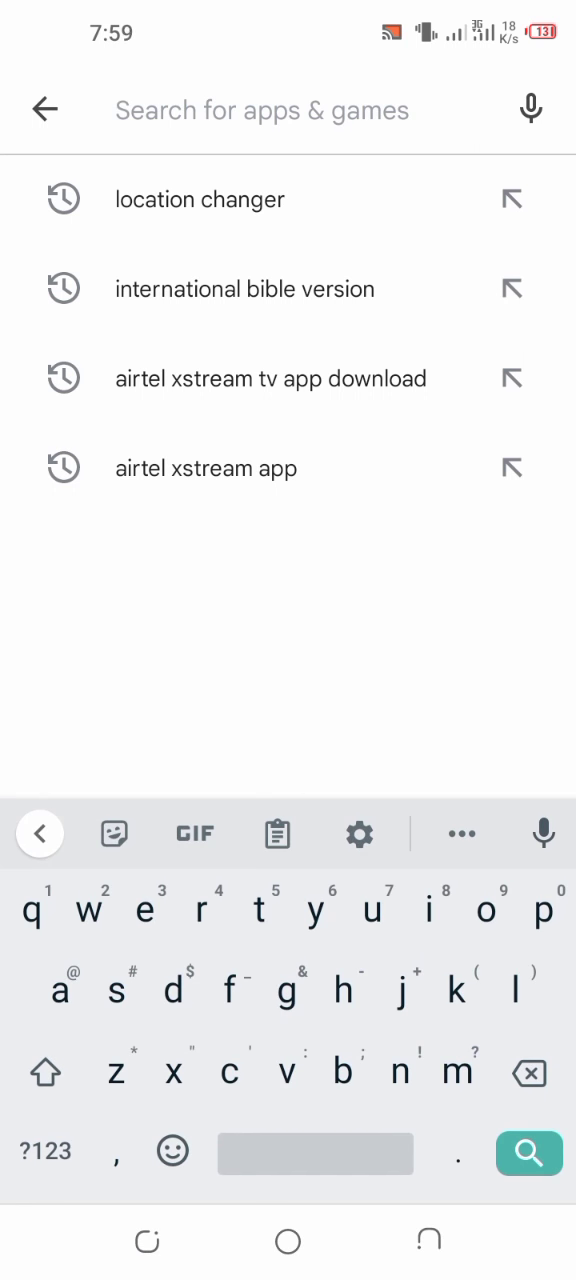
- From the Play Store home, open the Firefox Fast & Private Browser listing and start installing
{"action": "left_click", "coordinate": [44, 110]}
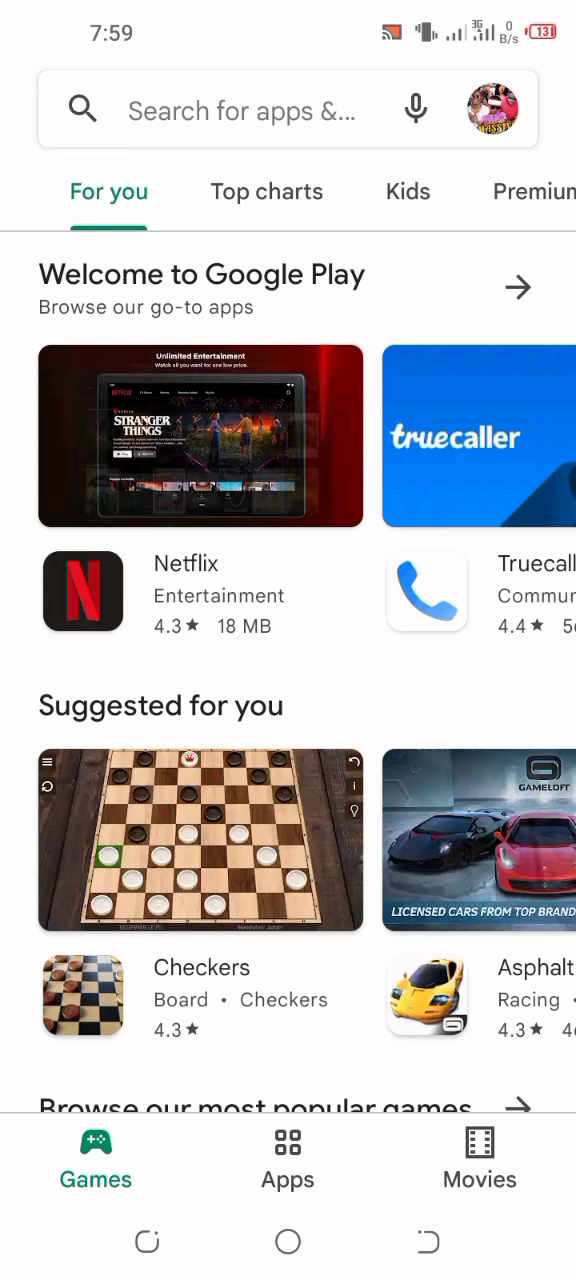
{"action": "scroll", "scroll_direction": "left", "scroll_amount": 3}
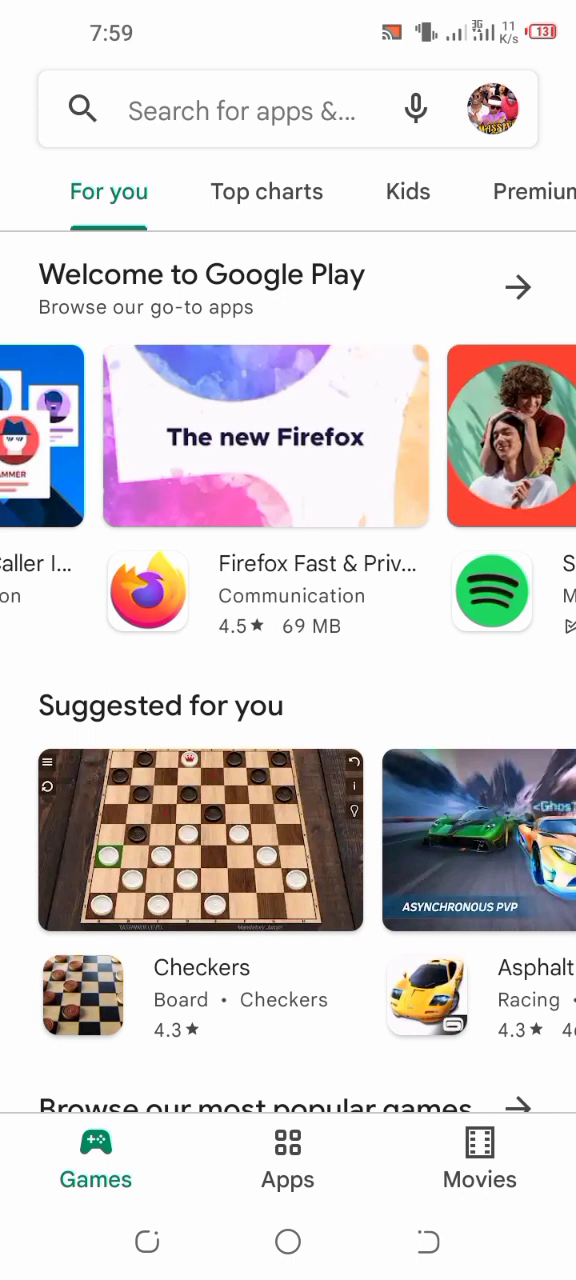
{"action": "scroll", "scroll_direction": "left", "scroll_amount": 3}
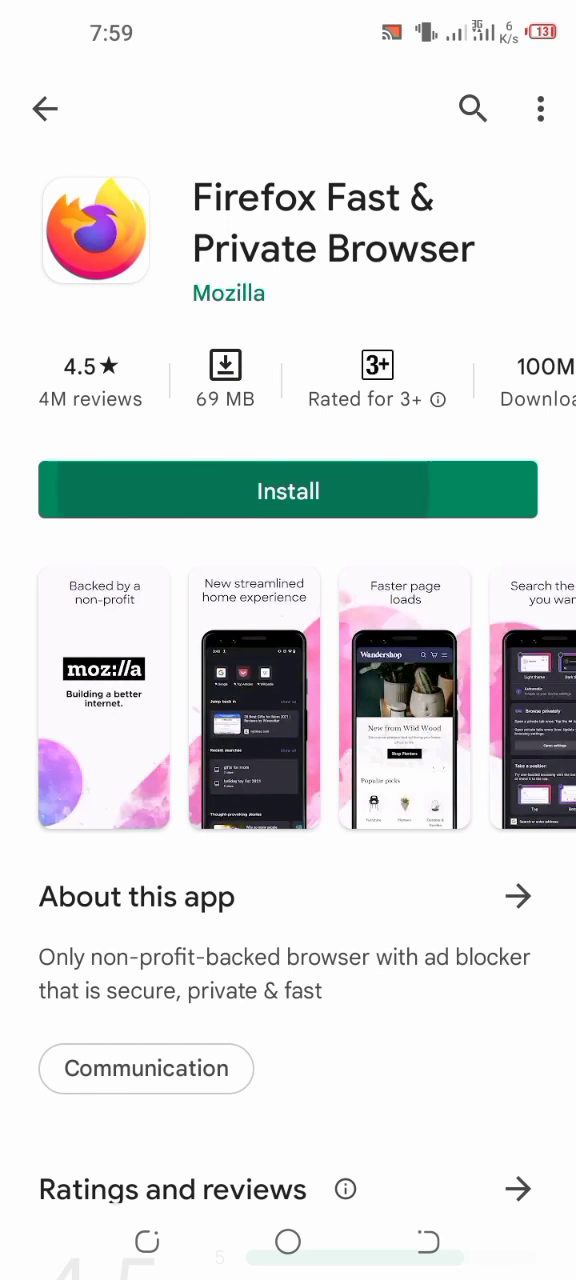
{"action": "left_click", "coordinate": [288, 490]}
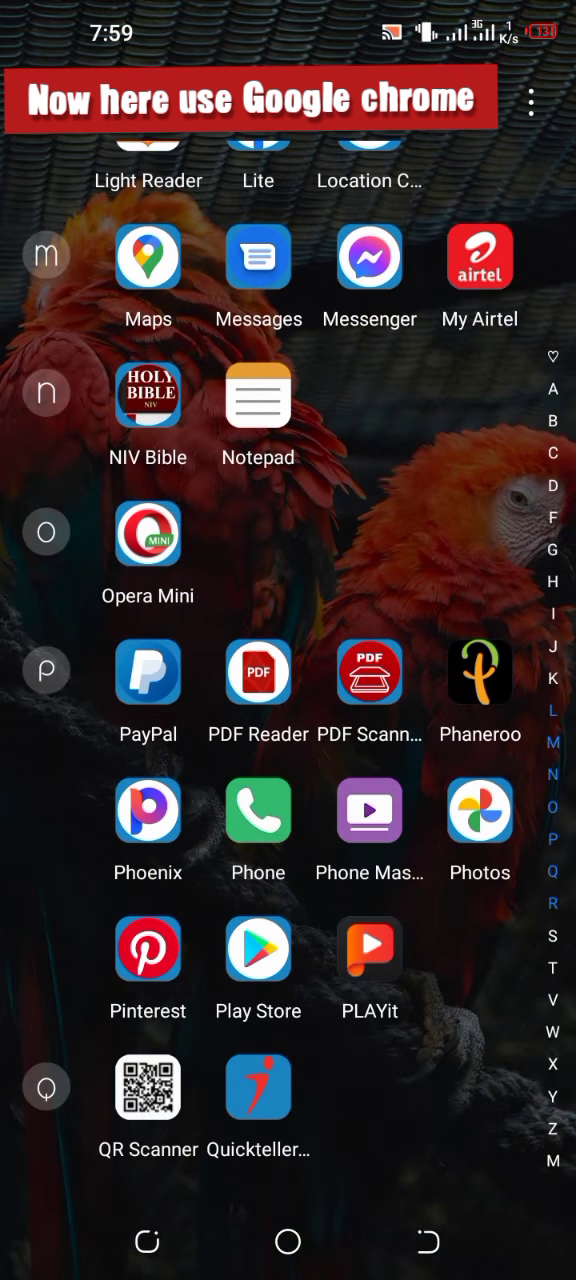
- Enter 'firefox uptodown' in Chrome's address bar to search Google
{"action": "scroll", "scroll_direction": "down", "scroll_amount": 3}
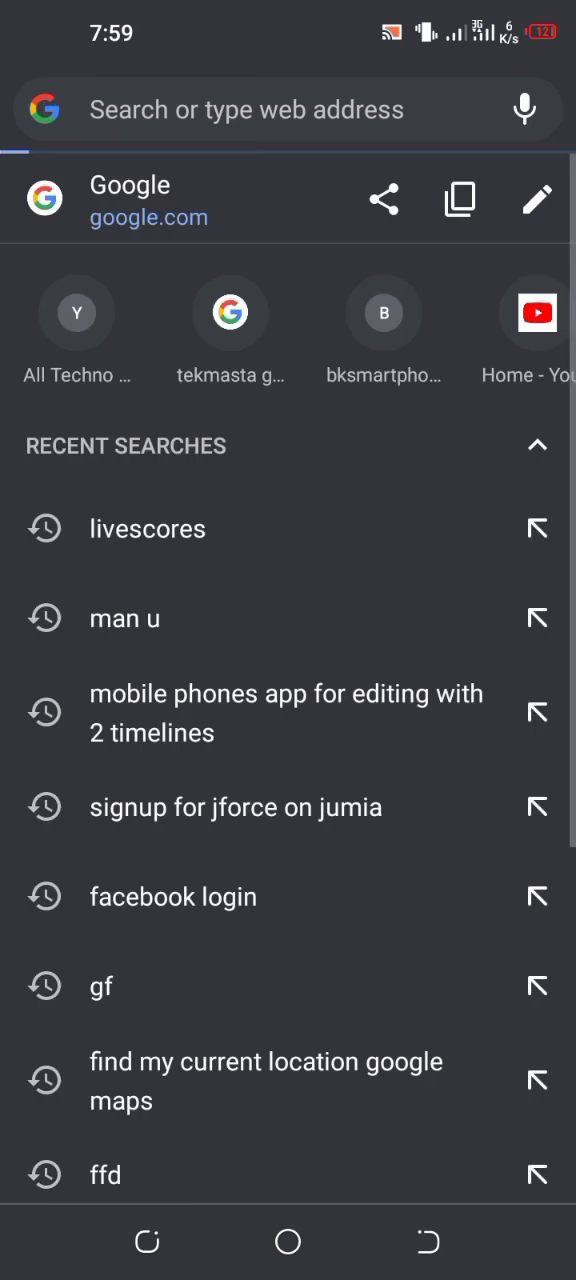
{"action": "type", "text": "f"}
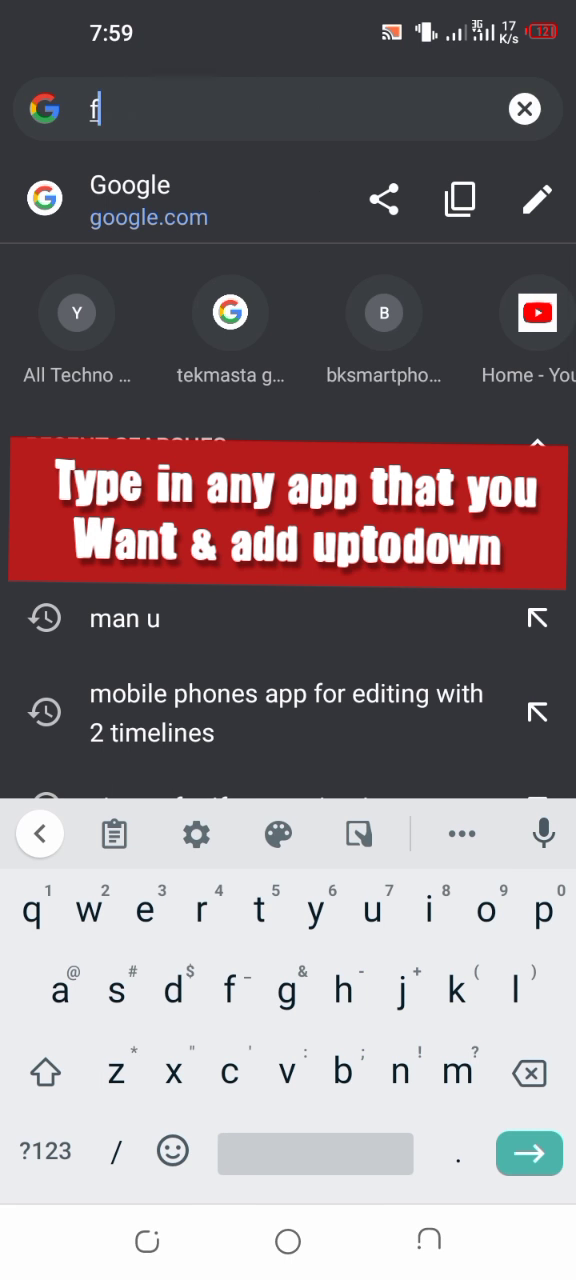
{"action": "type", "text": "irefox"}
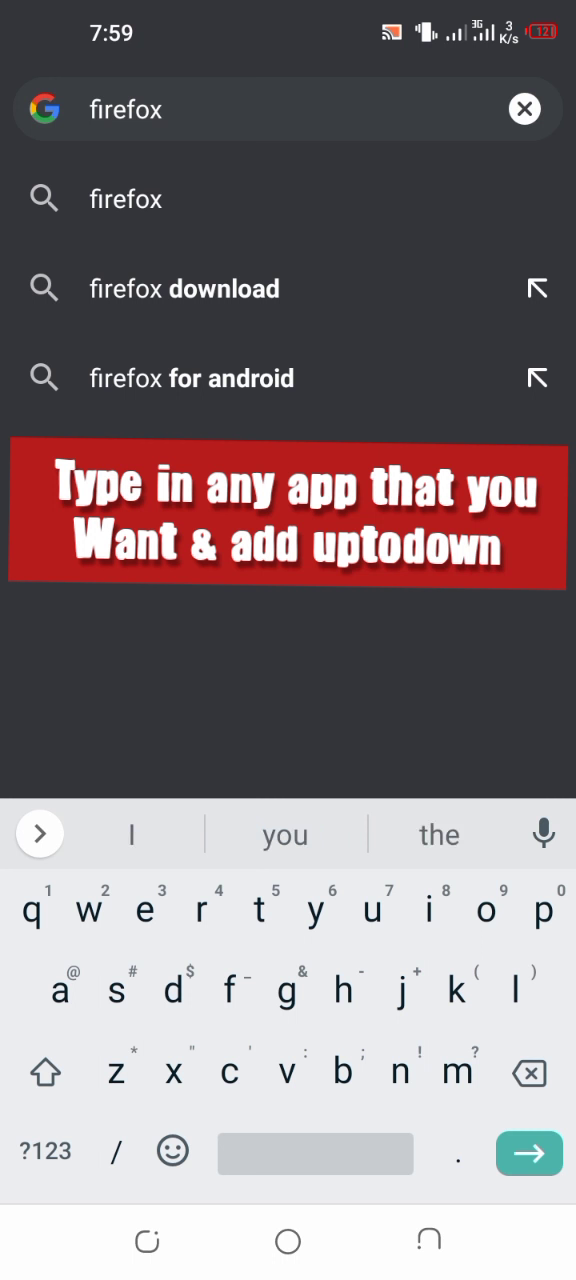
{"action": "type", "text": "uptodown"}
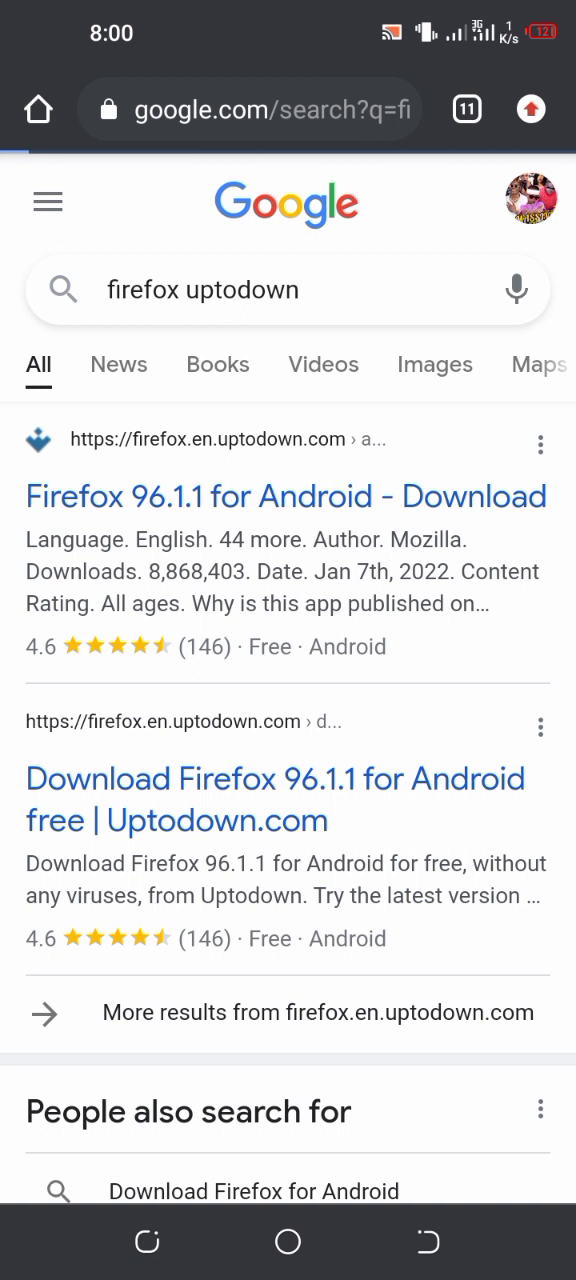
- Open Uptodown's Firefox page and keep the firefox-96-1-1.apk download despite the harmful-file warning
{"action": "left_click", "coordinate": [286, 496]}
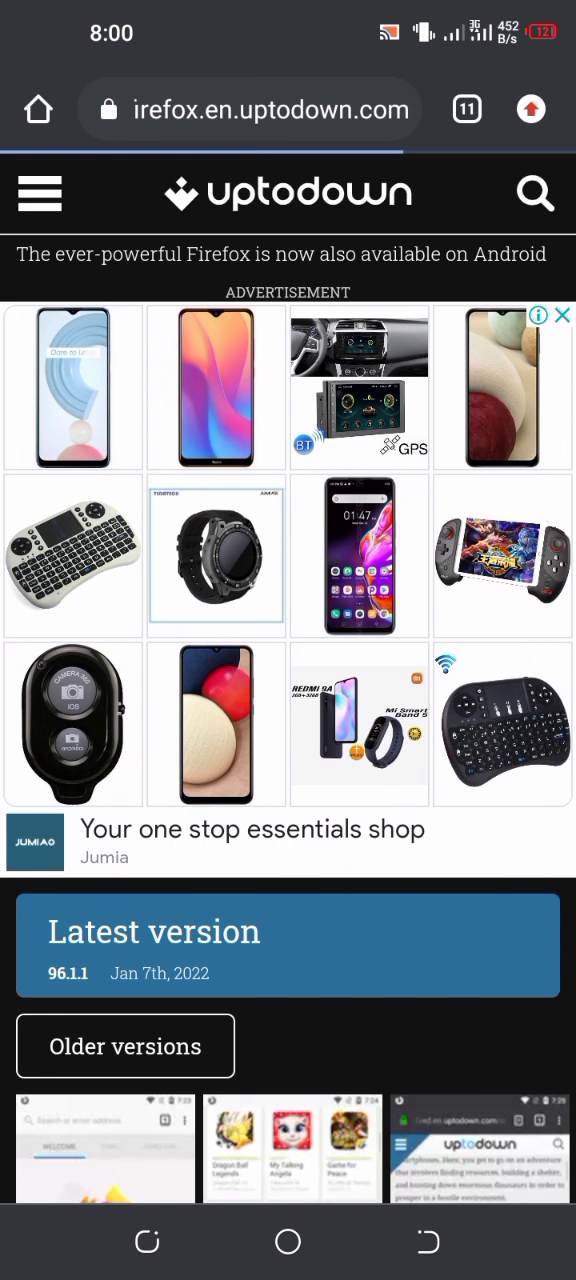
{"action": "scroll", "scroll_direction": "down", "scroll_amount": 3}
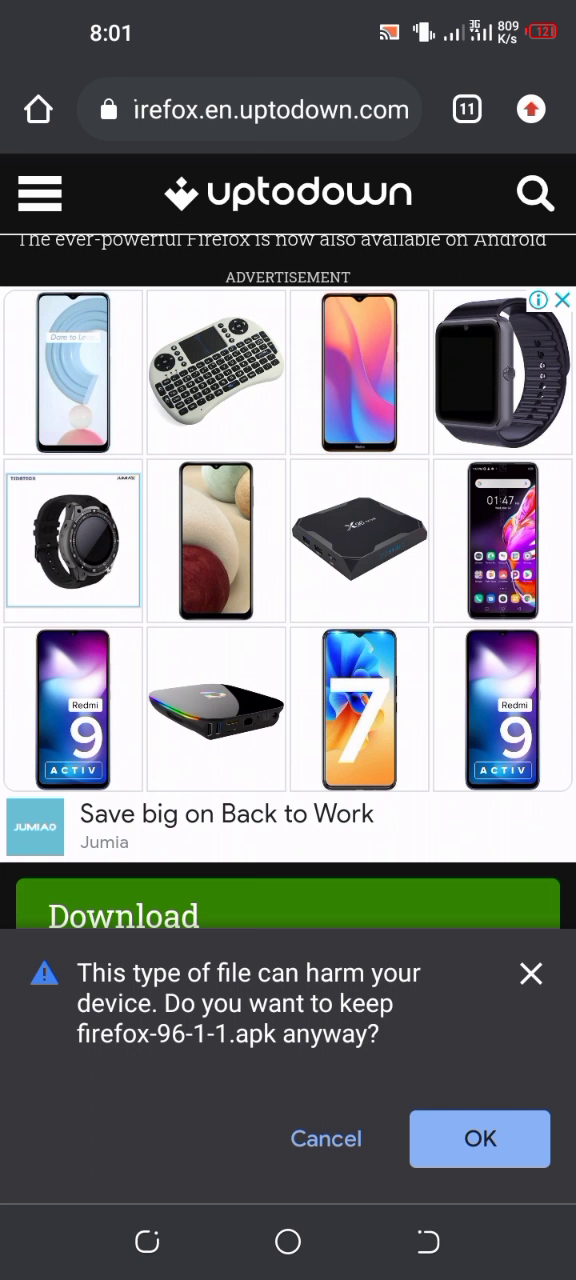
{"action": "left_click", "coordinate": [480, 1138]}
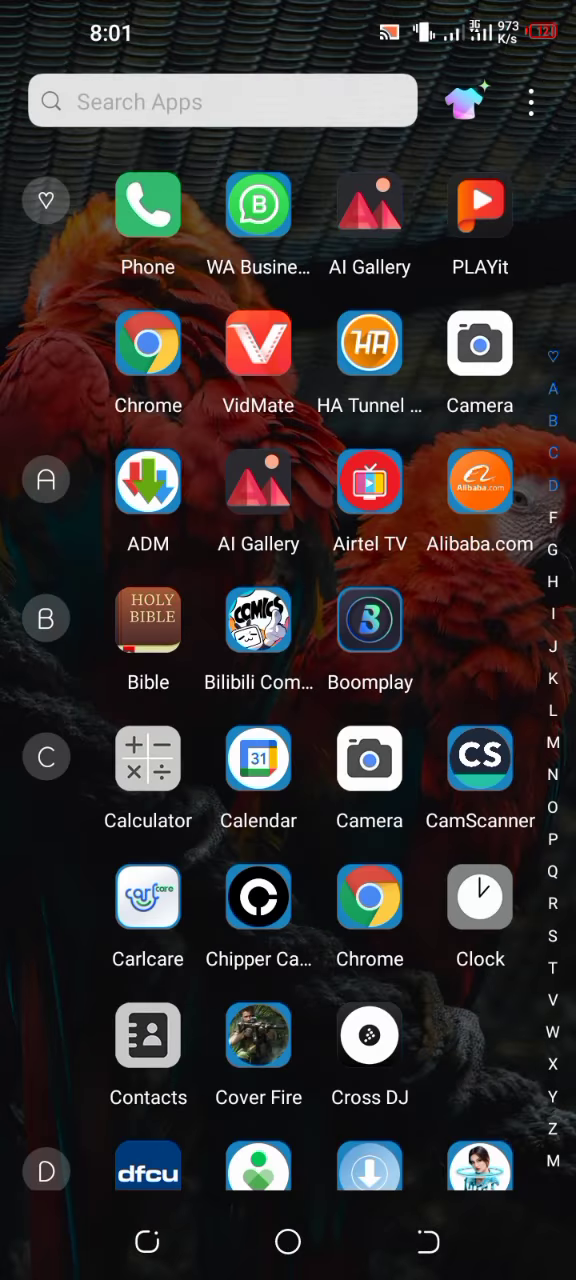
- Open File Manager and scroll through the APK files in its Apps category
{"action": "scroll", "scroll_direction": "down", "scroll_amount": 3}
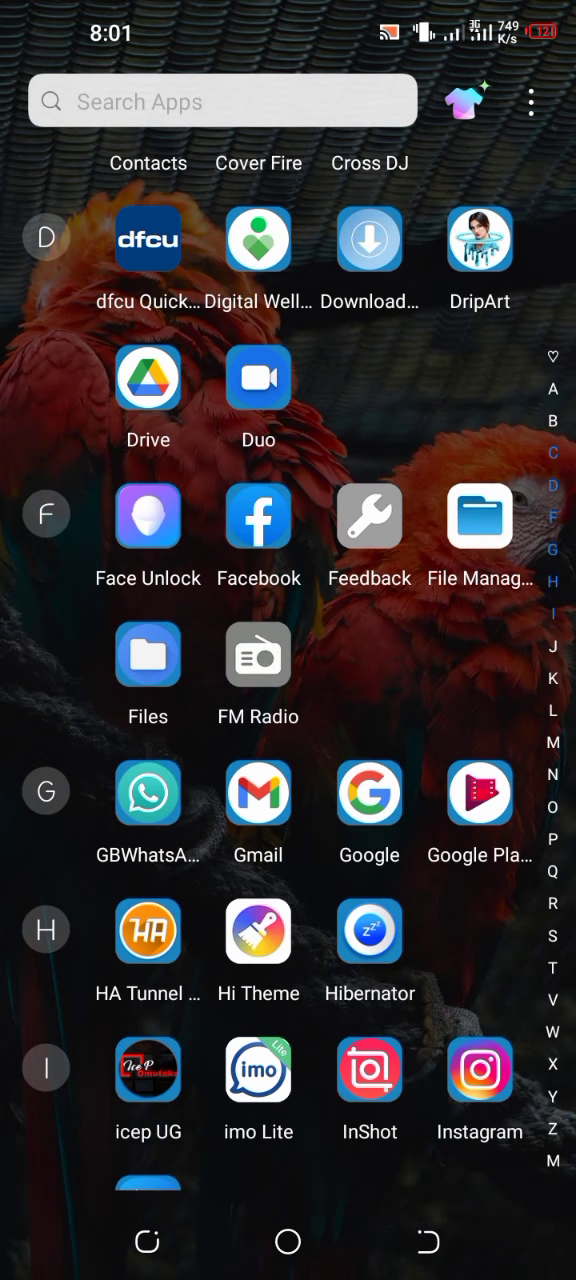
{"action": "left_click", "coordinate": [479, 517]}
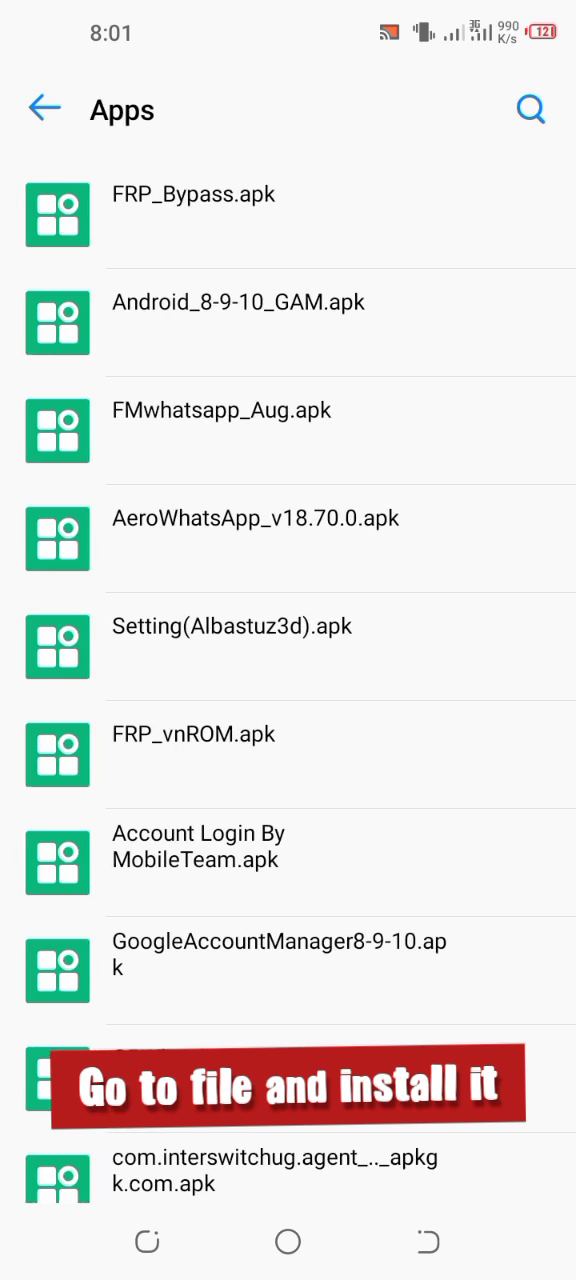
{"action": "scroll", "scroll_direction": "down", "scroll_amount": 3}
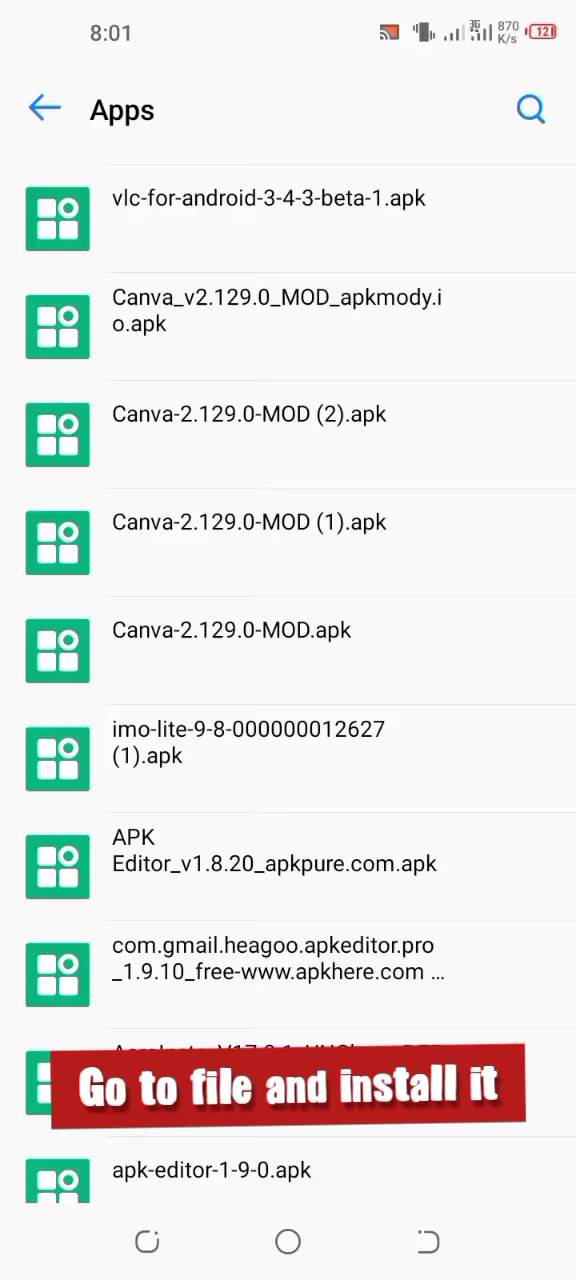
{"action": "scroll", "scroll_direction": "down", "scroll_amount": 3}
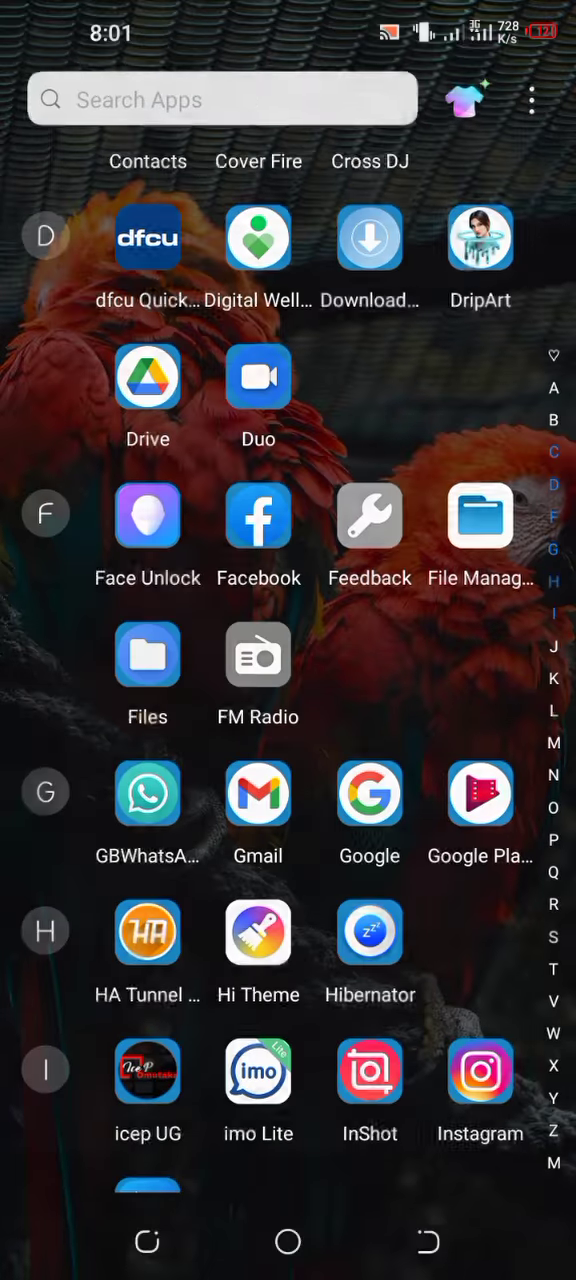
- Search Google for 'uptodown' and visit the Uptodown Android apps homepage
{"action": "scroll", "scroll_direction": "down", "scroll_amount": 3}
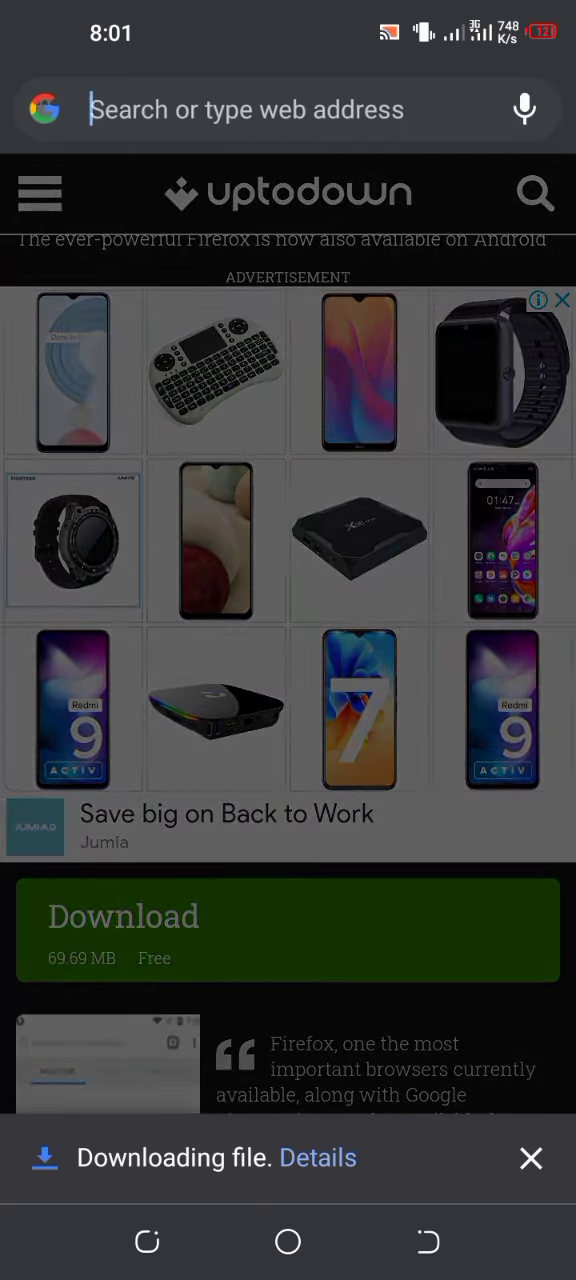
{"action": "type", "text": "uptodown"}
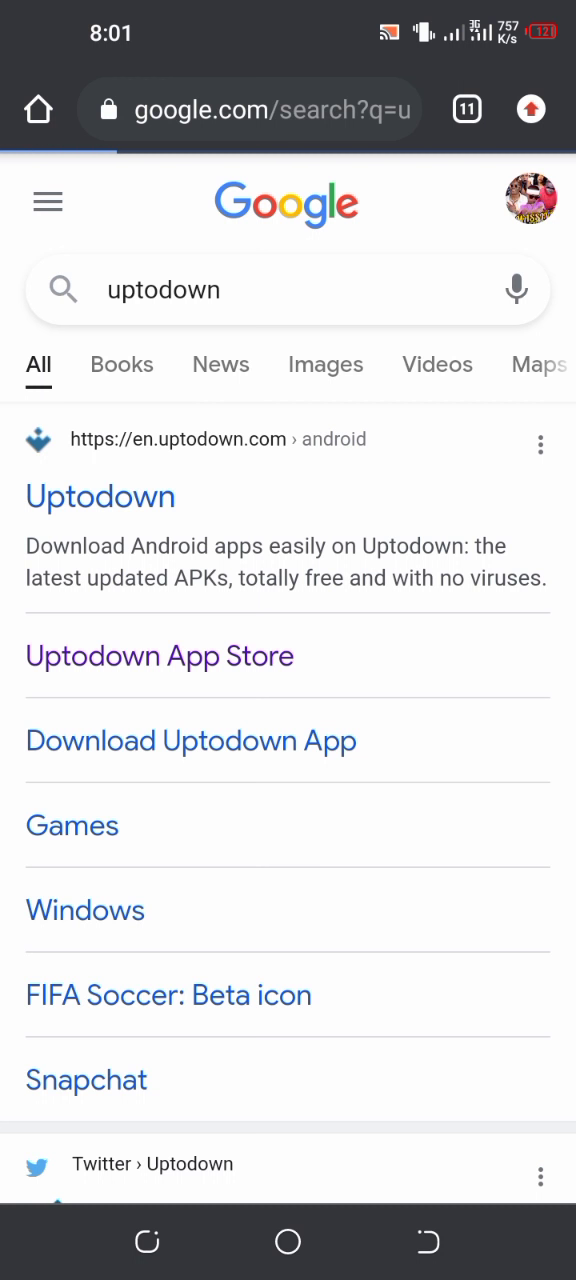
{"action": "left_click", "coordinate": [100, 497]}
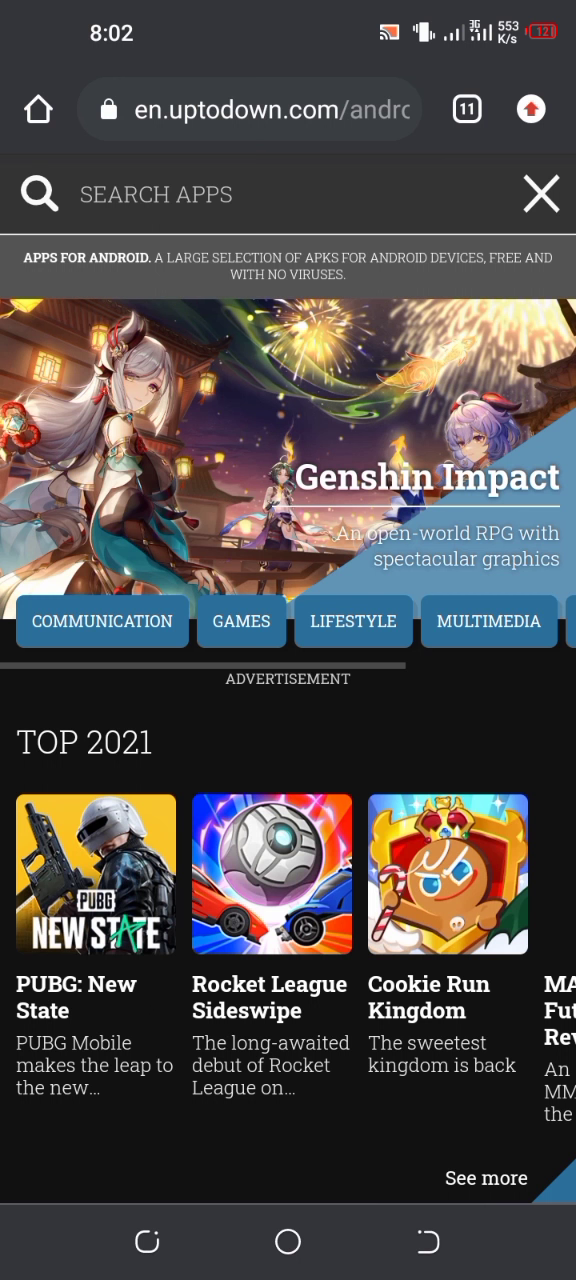
{"action": "left_click", "coordinate": [249, 109]}
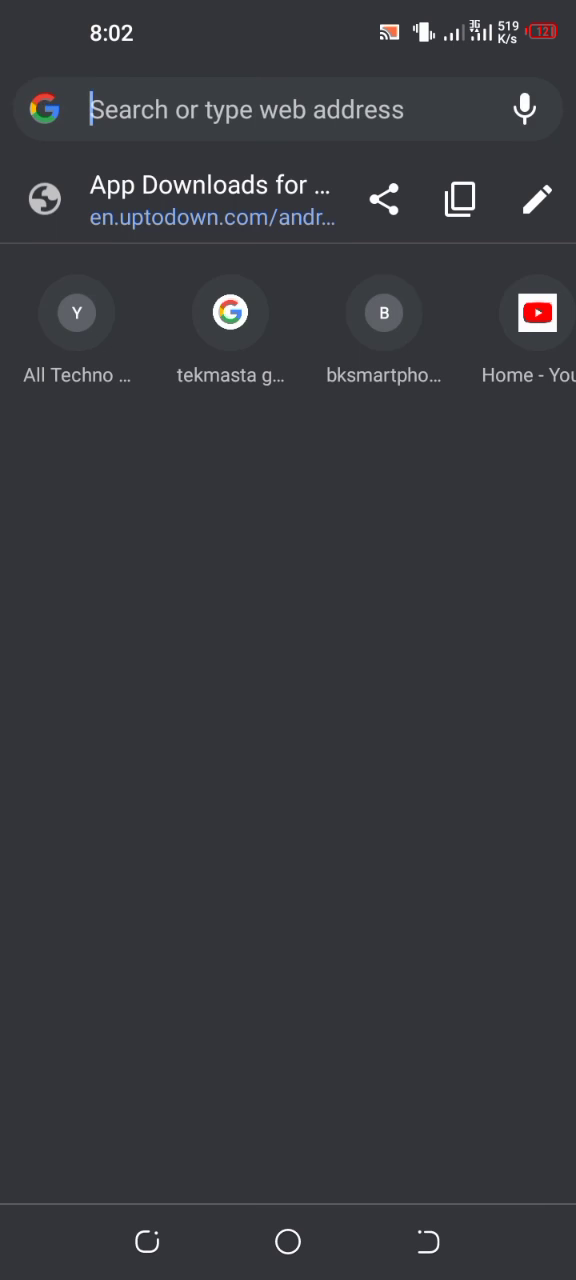
- Search 'telegram uptodown' and scroll Uptodown's Telegram download page
{"action": "type", "text": "telegram uptodown"}
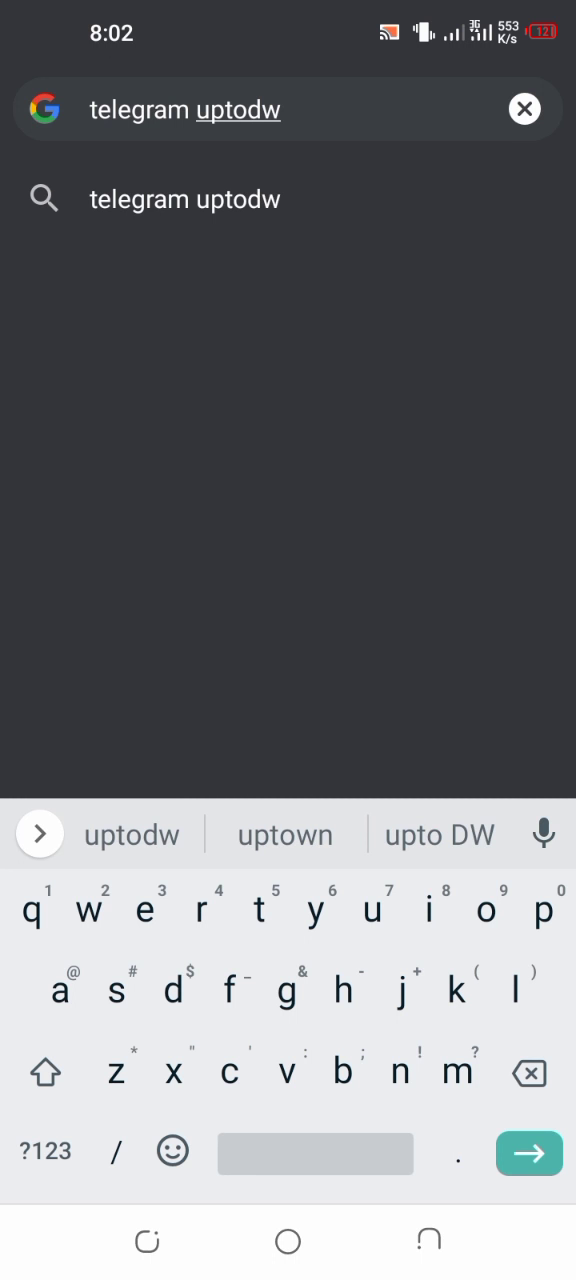
{"action": "type", "text": "n"}
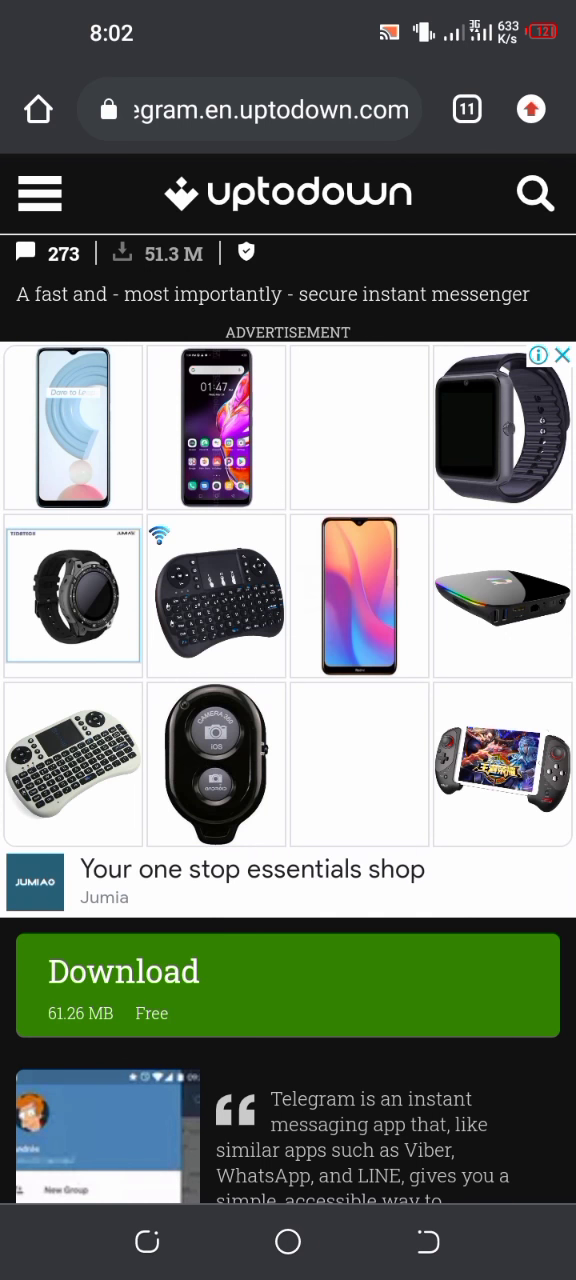
{"action": "scroll", "scroll_direction": "down", "scroll_amount": 3}
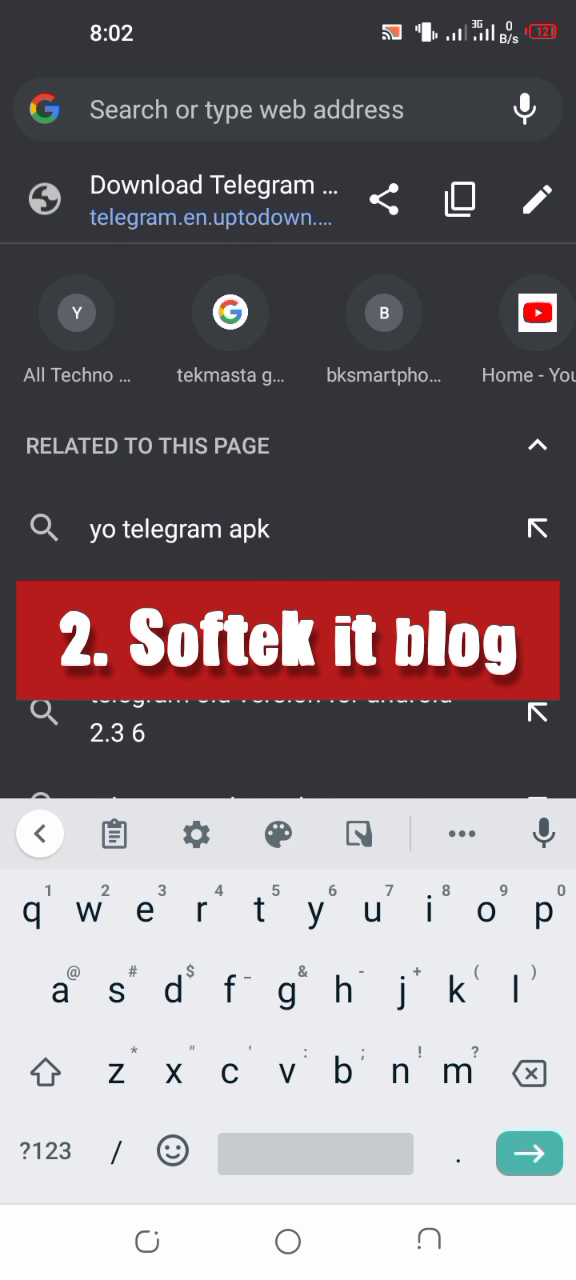
- Search for 'softek' and scroll through the Softek IT Consult blog
{"action": "type", "text": "softe"}
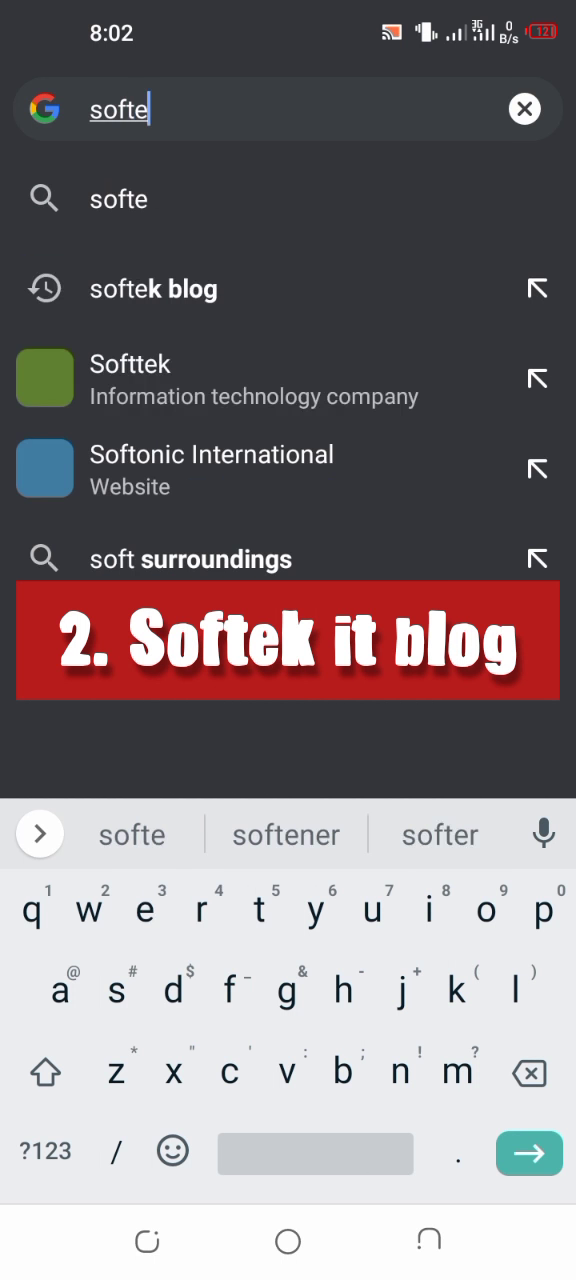
{"action": "type", "text": "k blog"}
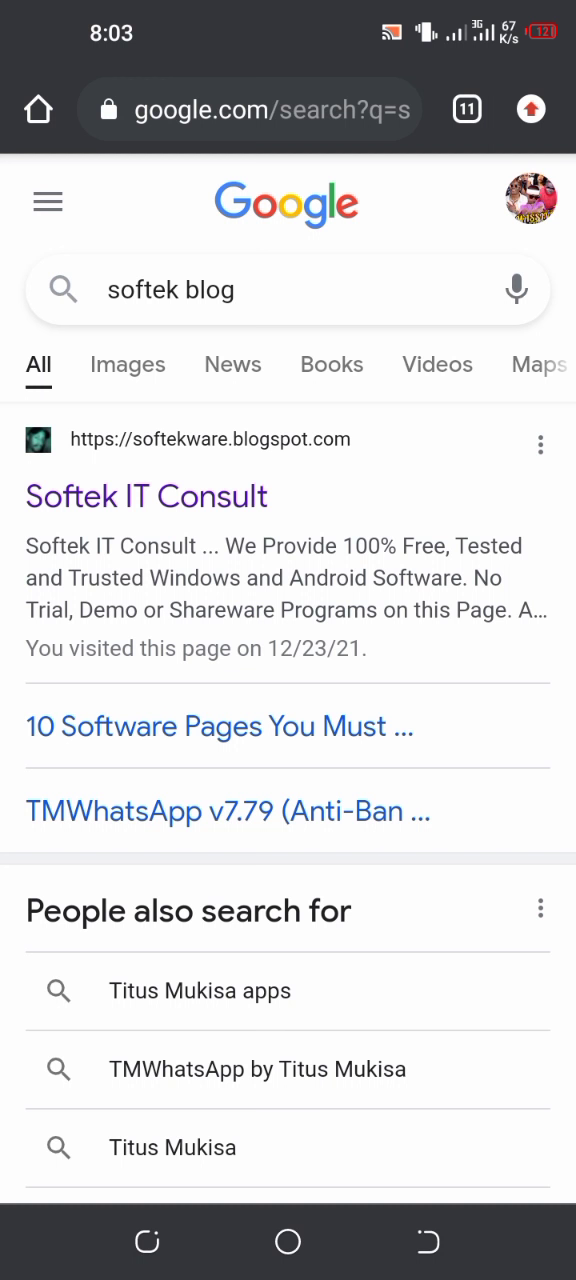
{"action": "left_click", "coordinate": [146, 496]}
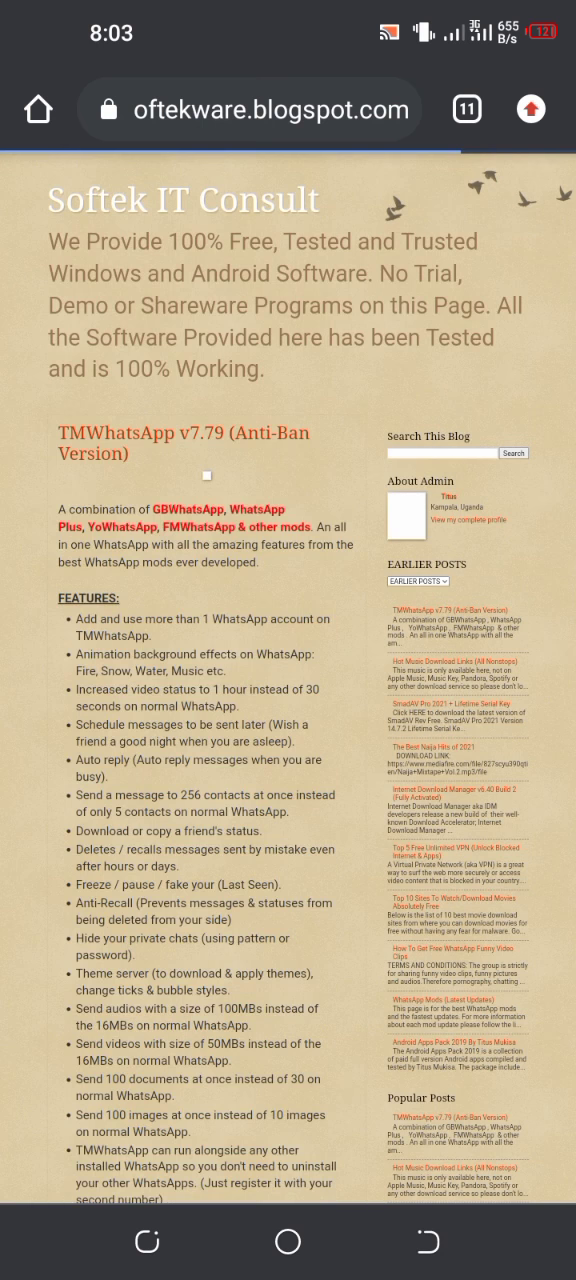
{"action": "scroll", "scroll_direction": "down", "scroll_amount": 3}
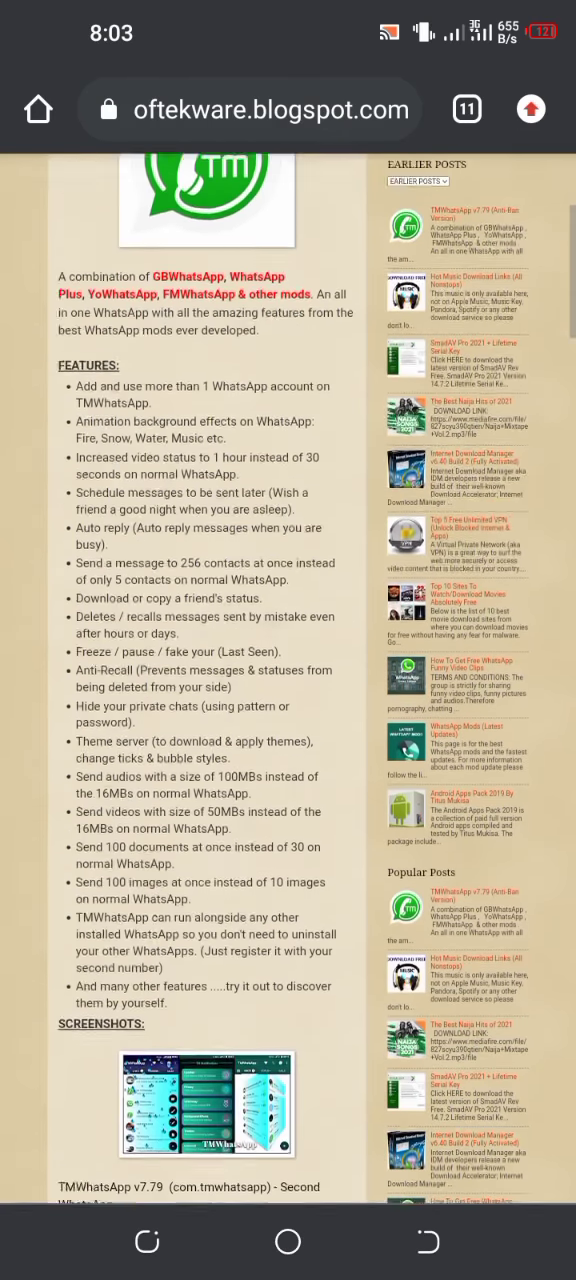
{"action": "scroll", "scroll_direction": "down", "scroll_amount": 3}
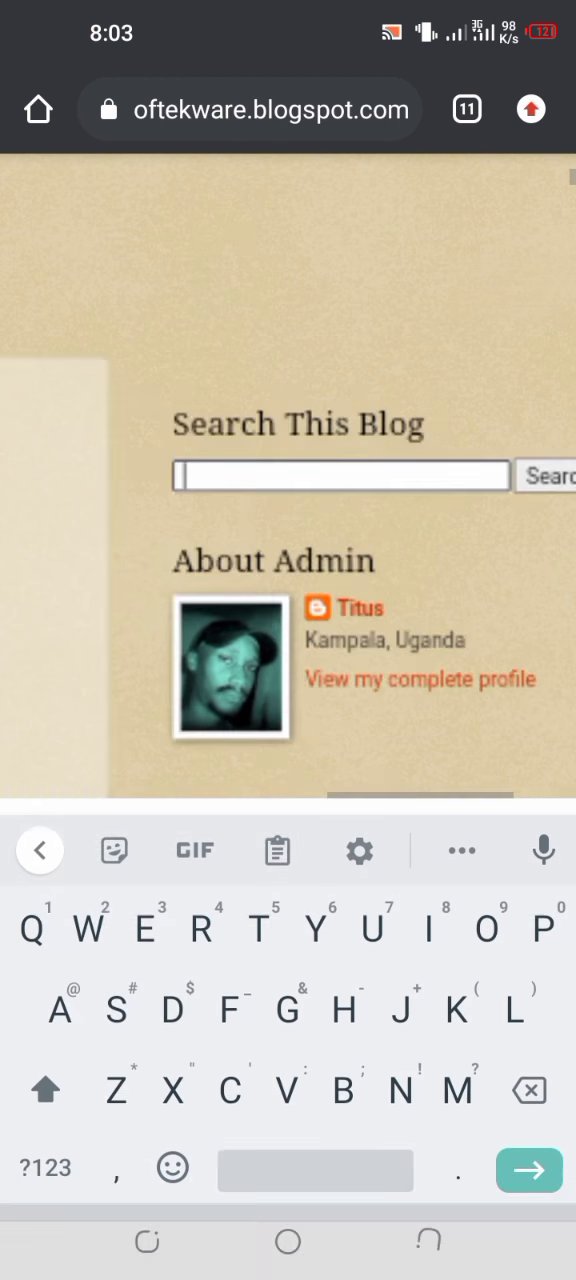
- Search Google for 'apure' and scroll through the results
{"action": "type", "text": "apure"}
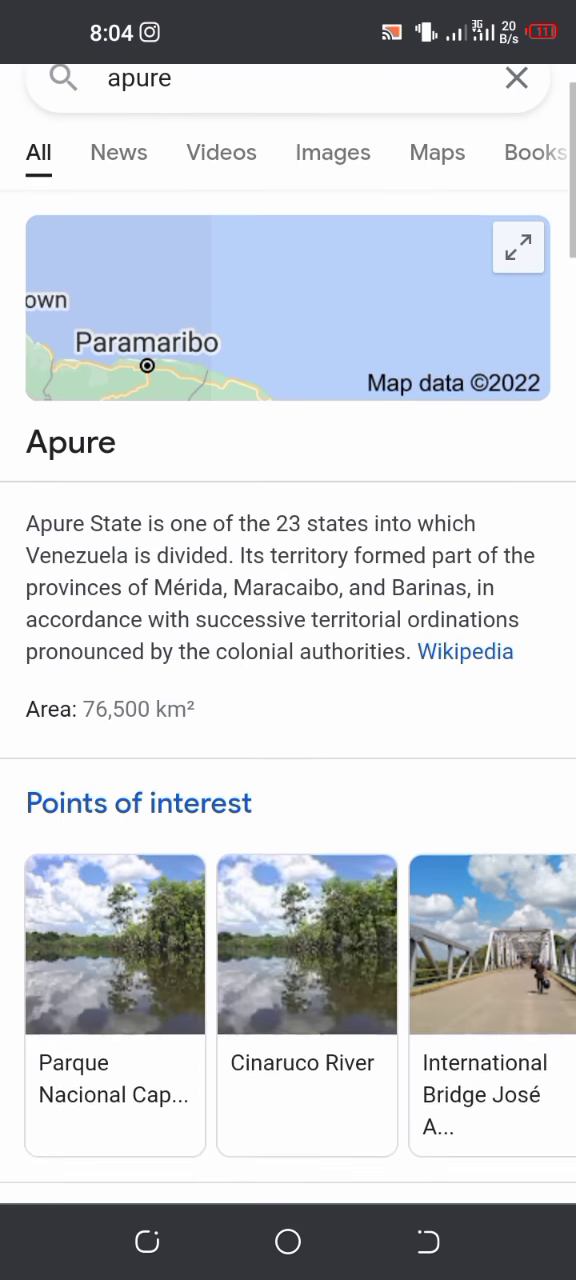
{"action": "scroll", "scroll_direction": "down", "scroll_amount": 3}
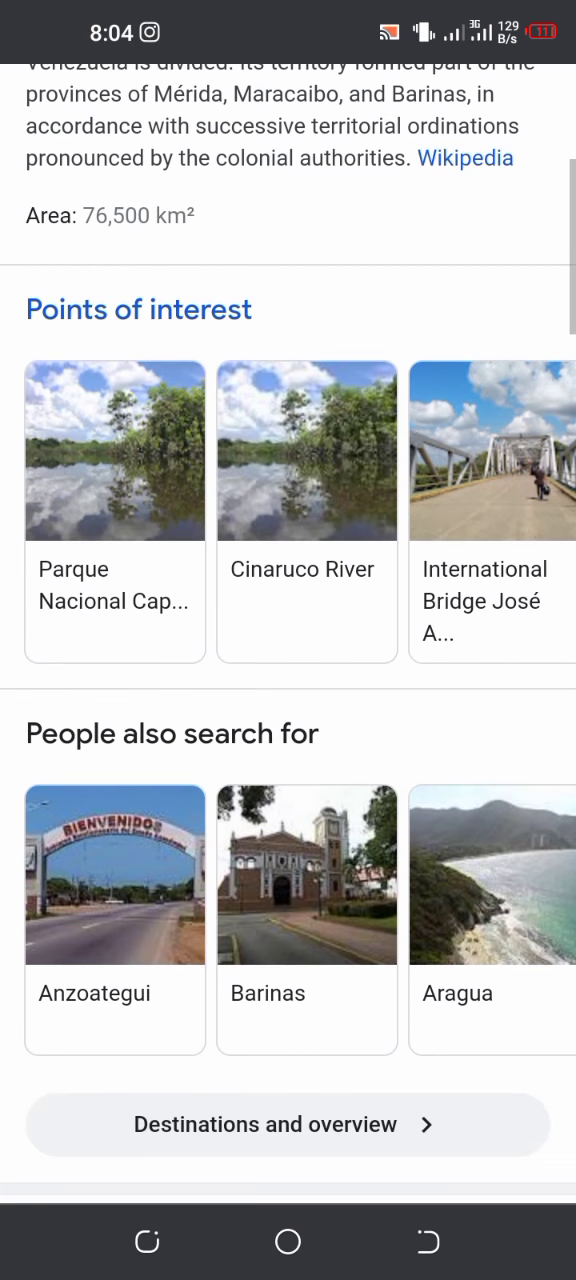
{"action": "scroll", "scroll_direction": "down", "scroll_amount": 3}
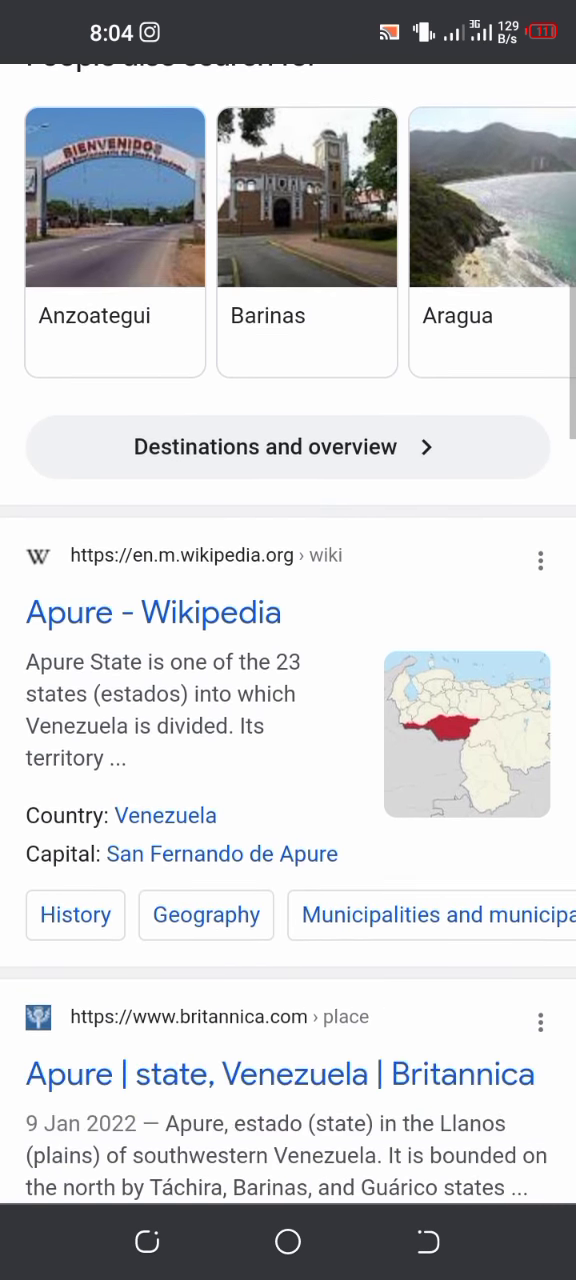